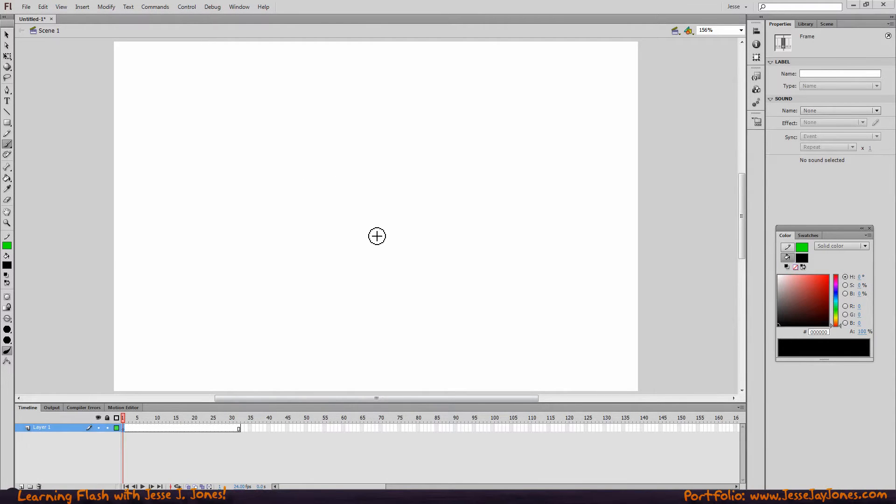
pyautogui.moveTo(66, 107)
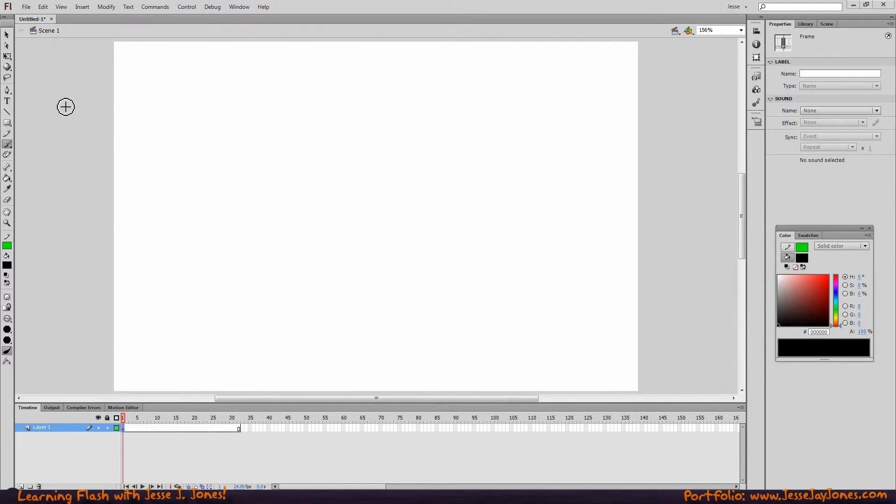
pyautogui.moveTo(305, 149)
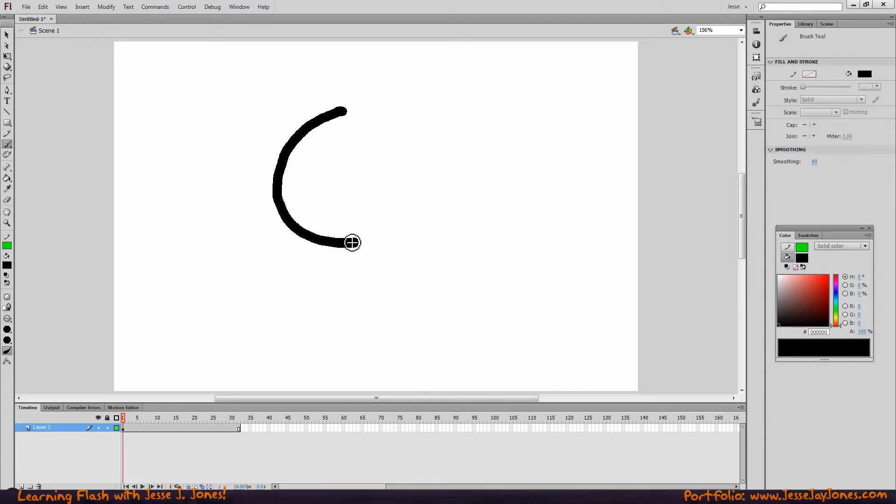
# Step: Brush-paint the first hook shape and the stem under the second hook in black
pyautogui.moveTo(352, 242); pyautogui.dragTo(334, 312)
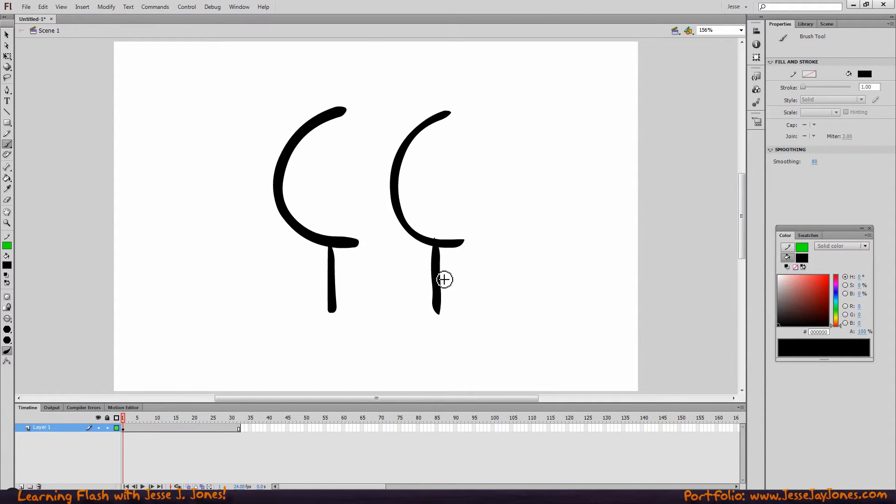
pyautogui.moveTo(506, 115); pyautogui.dragTo(515, 318)
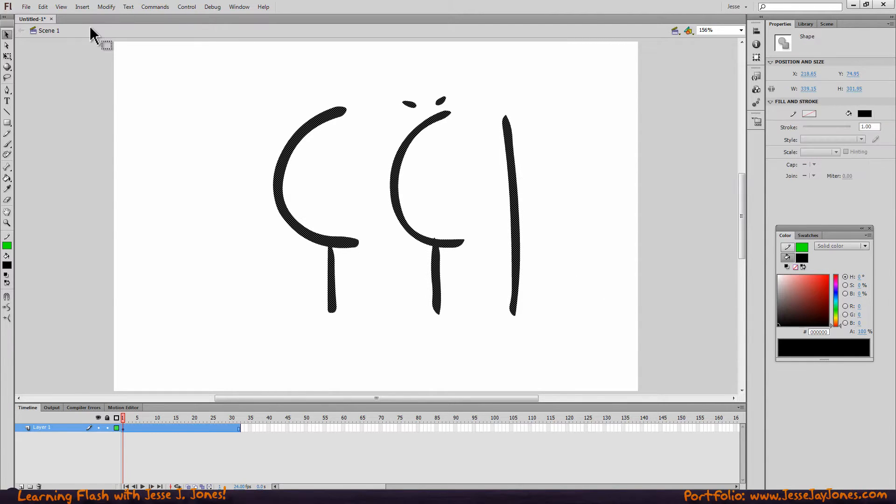
# Step: Convert the brush drawing into a movie clip symbol named 'bu'
pyautogui.click(106, 6)
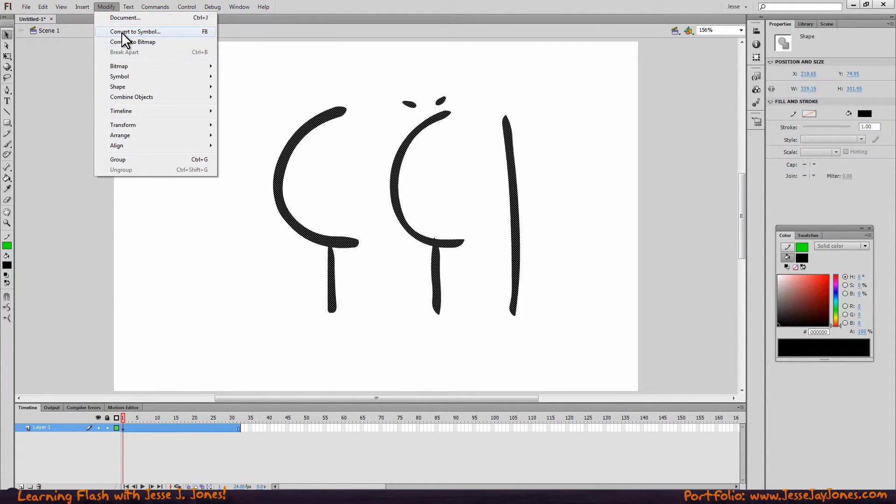
pyautogui.click(136, 31)
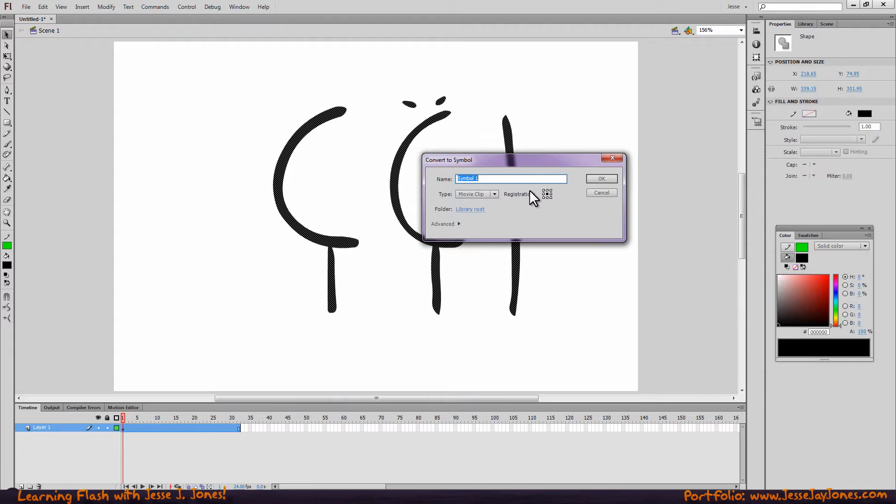
pyautogui.write('bu')
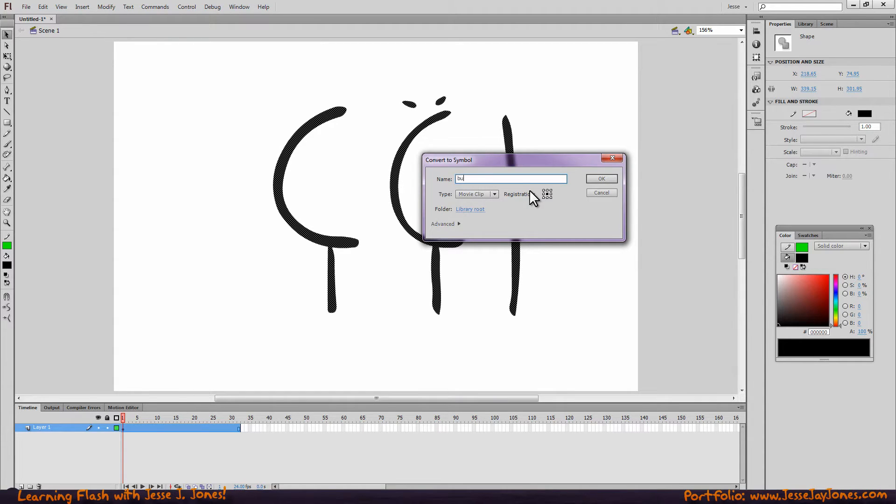
pyautogui.click(601, 178)
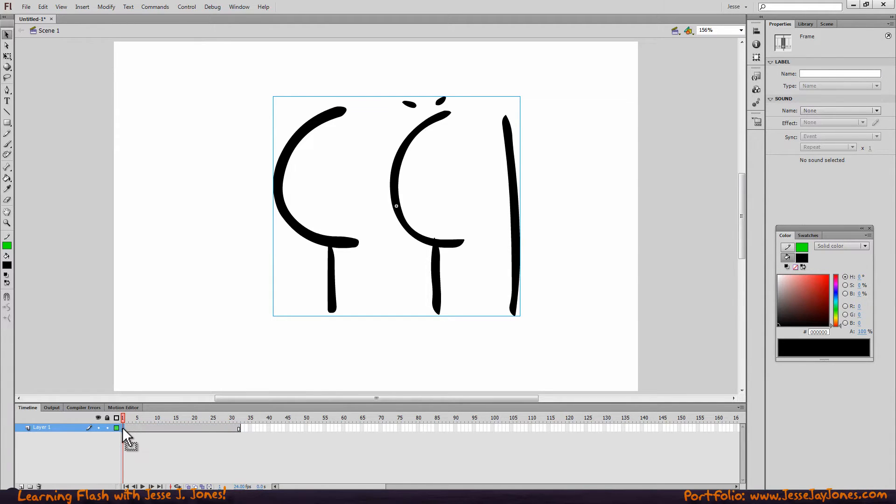
# Step: Apply a classic tween to Layer 1's frames and select the first frame
pyautogui.rightClick(123, 427)
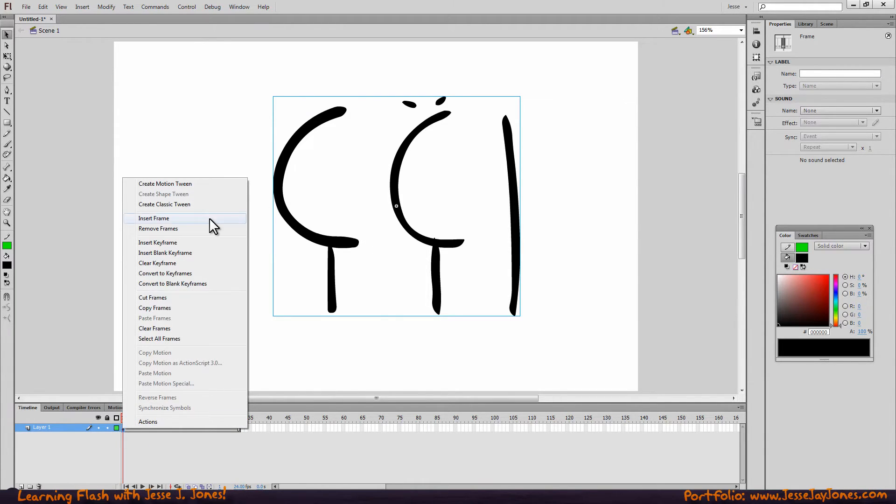
pyautogui.moveTo(165, 204)
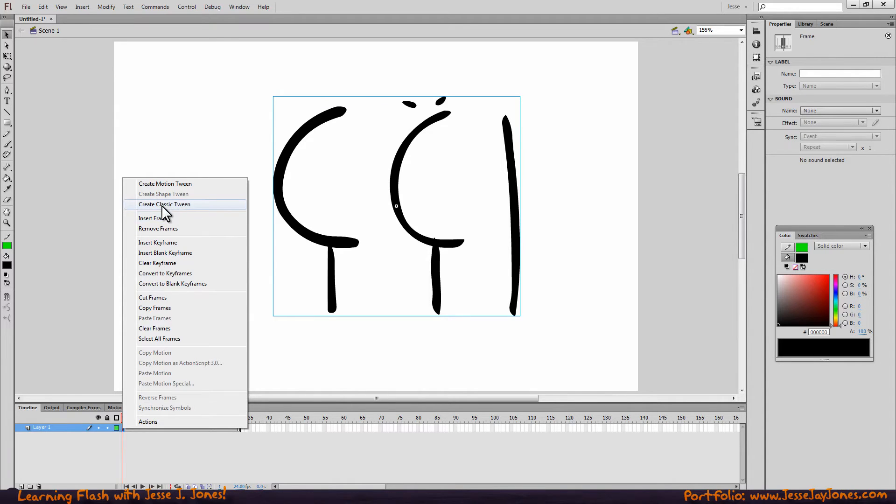
pyautogui.click(163, 204)
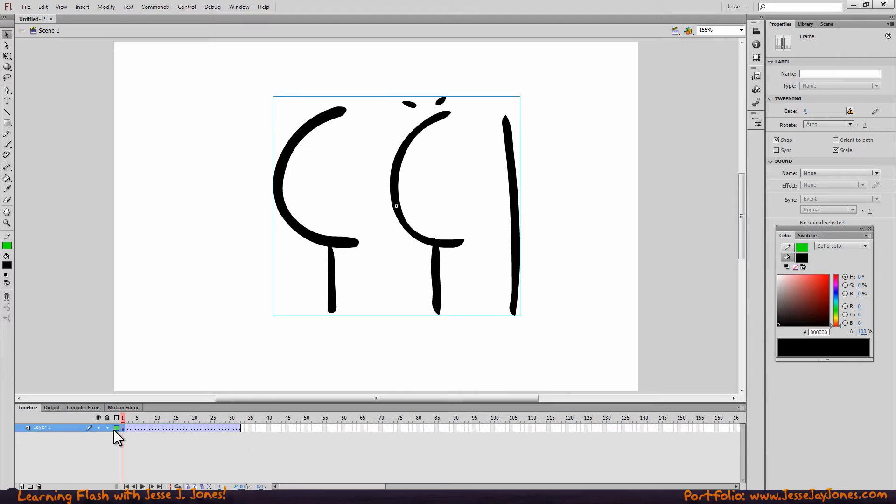
pyautogui.click(8, 55)
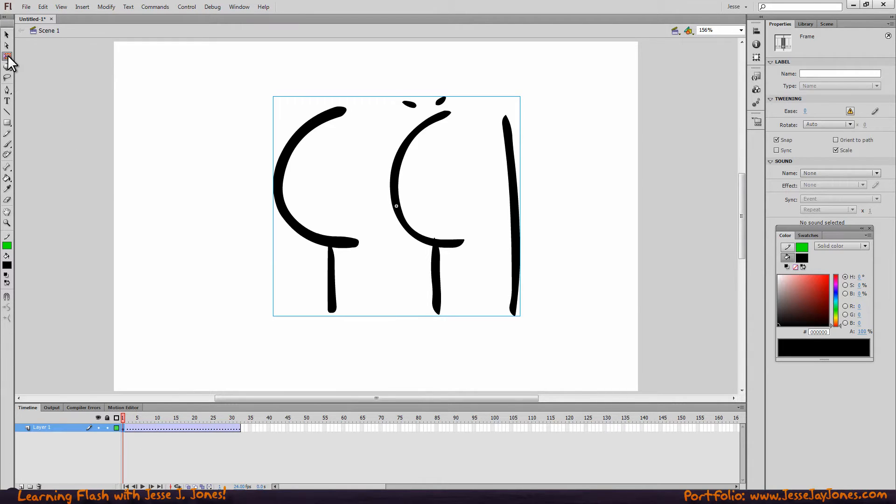
# Step: Move the character's Free Transform pivot to the bottom centre, then deselect it
pyautogui.click(7, 64)
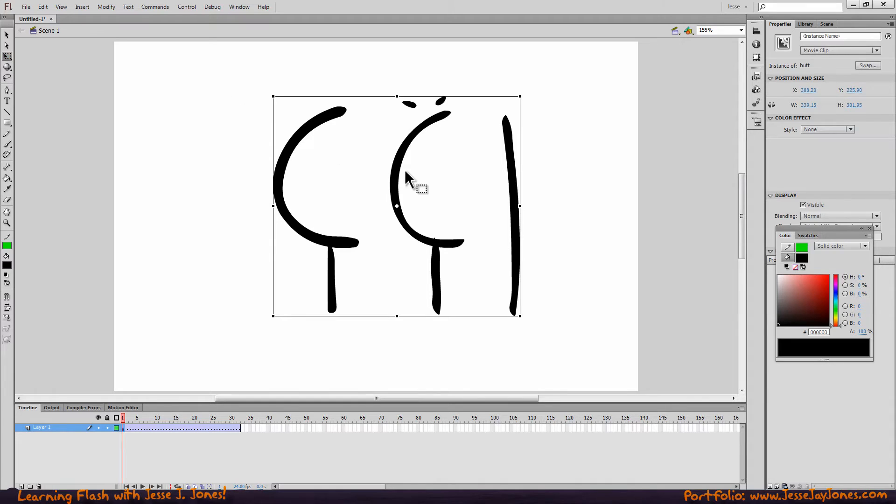
pyautogui.moveTo(400, 214)
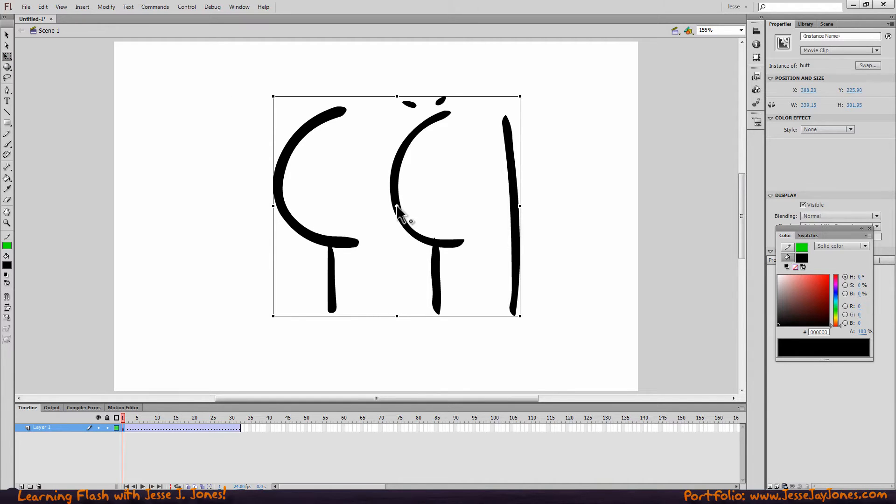
pyautogui.moveTo(520, 96); pyautogui.dragTo(475, 61)
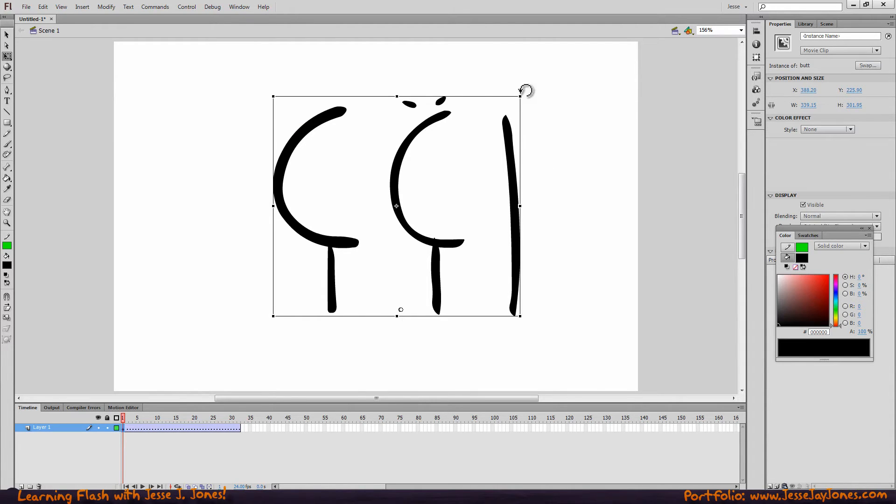
pyautogui.moveTo(521, 90); pyautogui.dragTo(350, 71)
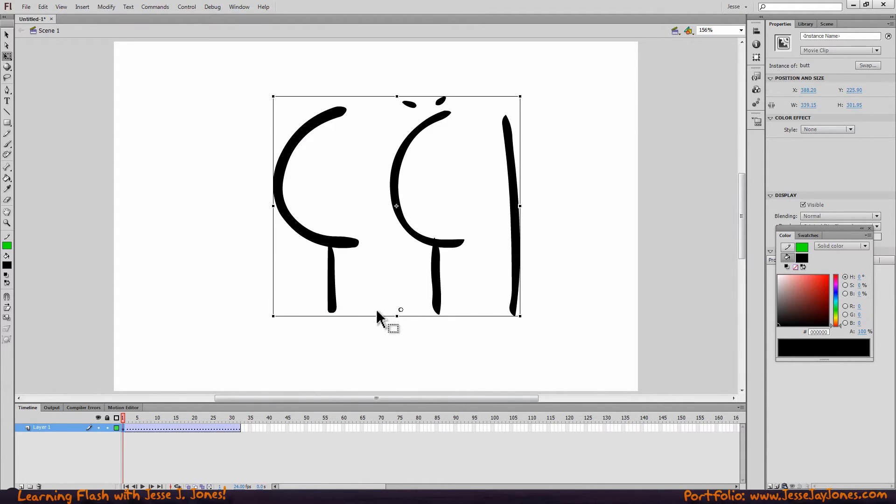
pyautogui.moveTo(382, 193)
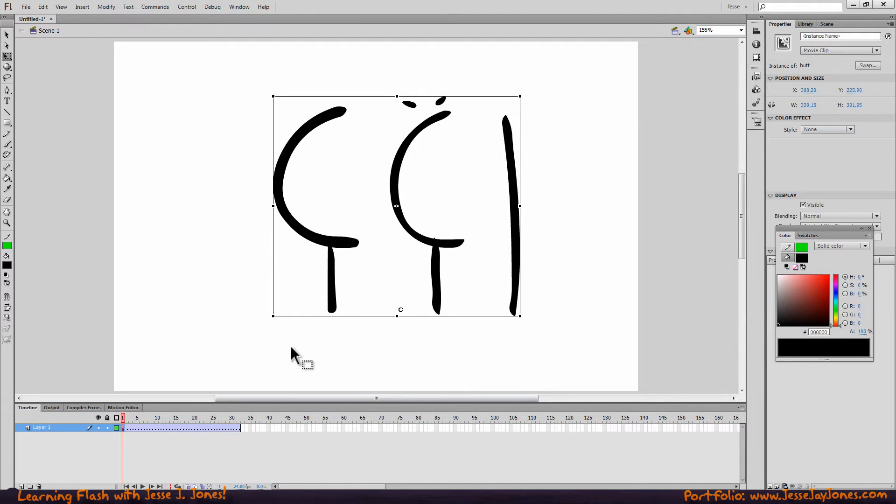
pyautogui.click(145, 418)
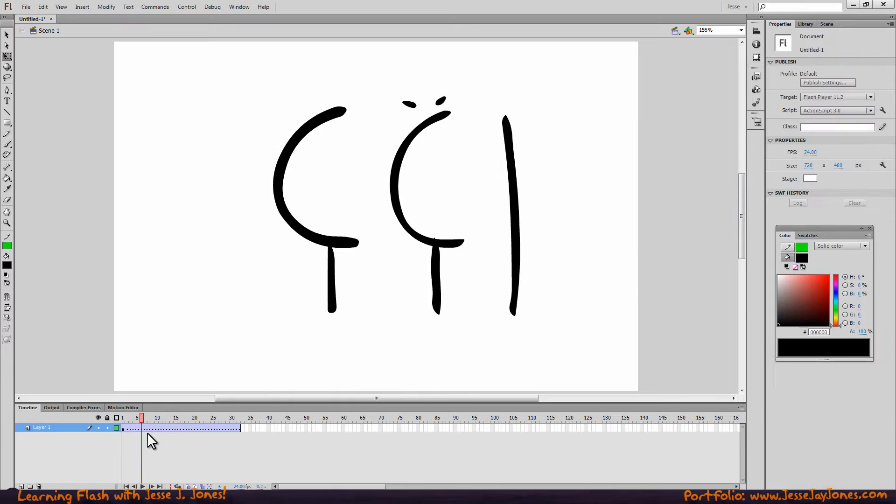
# Step: Stretch the character taller and narrower at frame 5, then pick a later squash frame
pyautogui.click(141, 428)
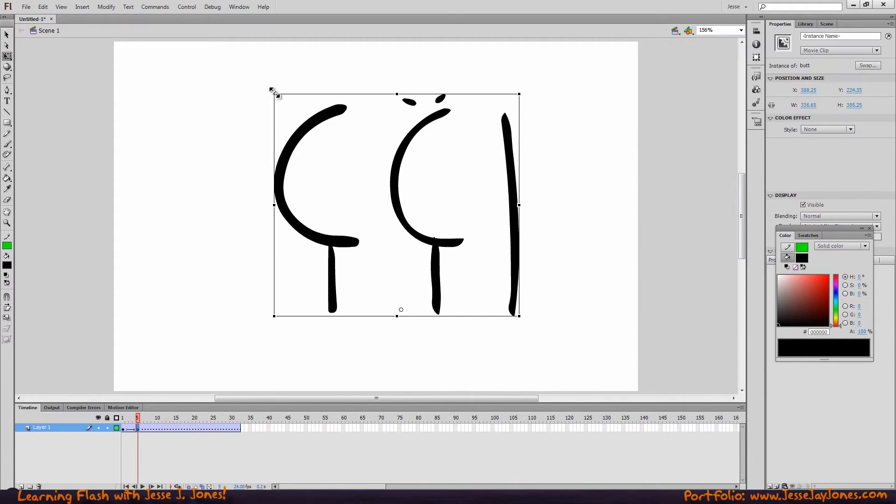
pyautogui.moveTo(274, 94); pyautogui.dragTo(287, 69)
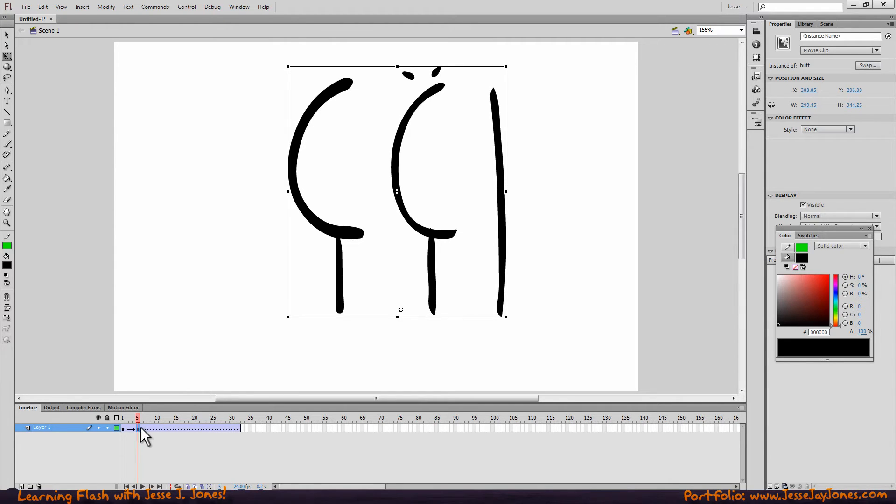
pyautogui.click(153, 427)
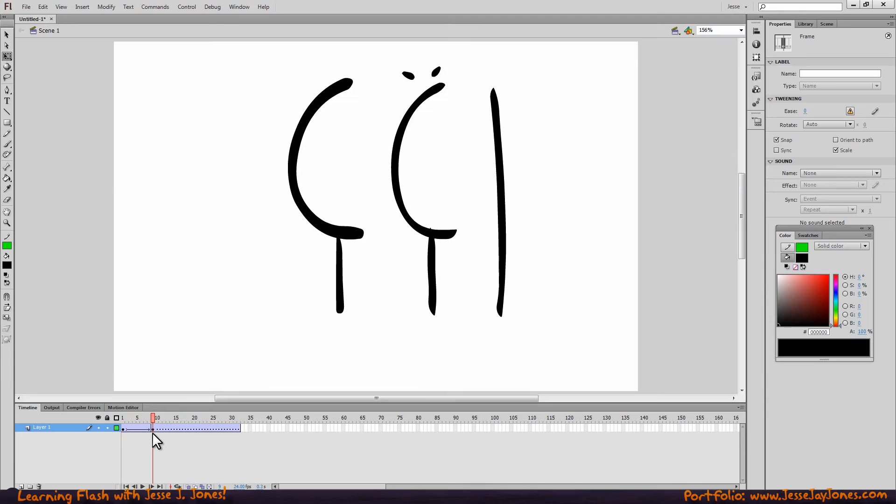
pyautogui.click(164, 418)
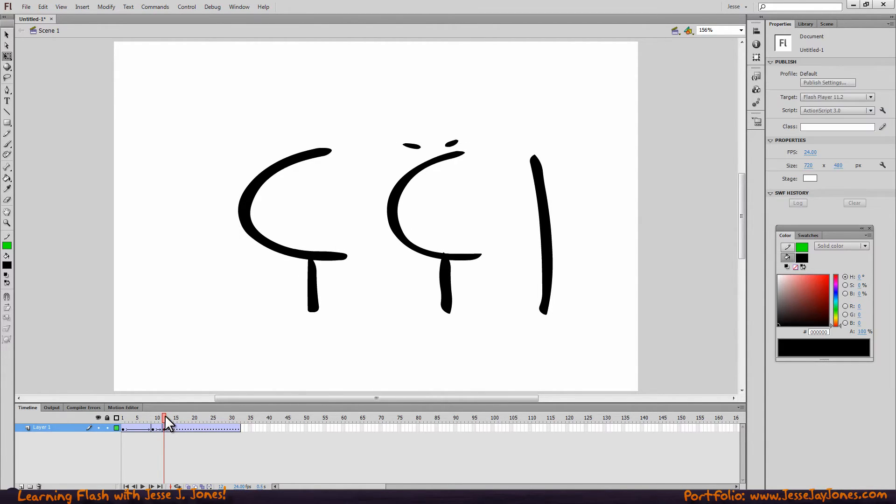
# Step: Add a keyframe near frame 18 that restores the character's original size
pyautogui.click(123, 417)
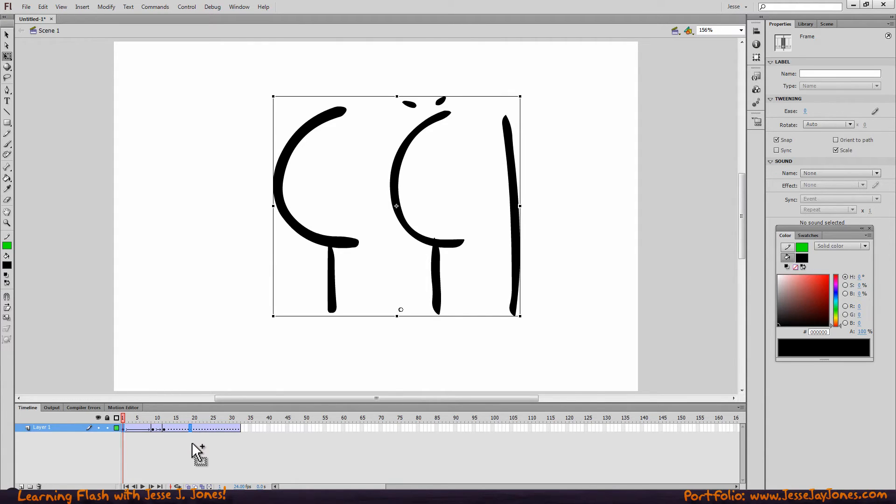
pyautogui.click(190, 428)
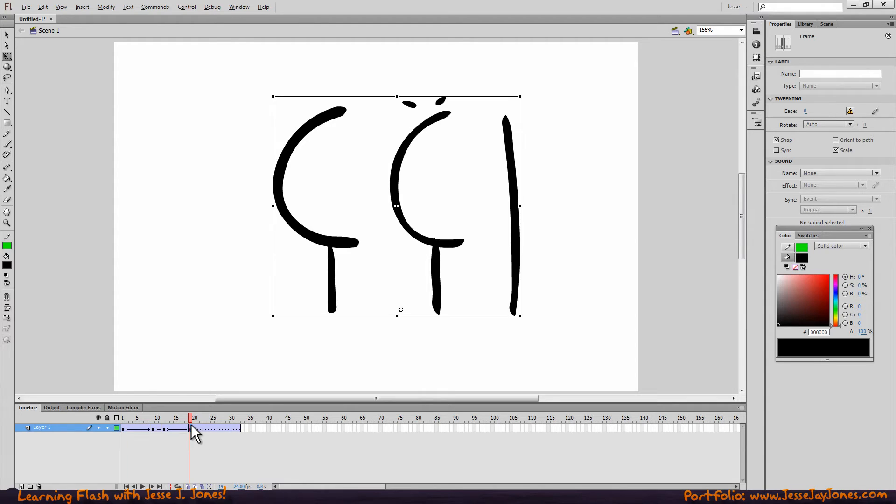
pyautogui.click(123, 418)
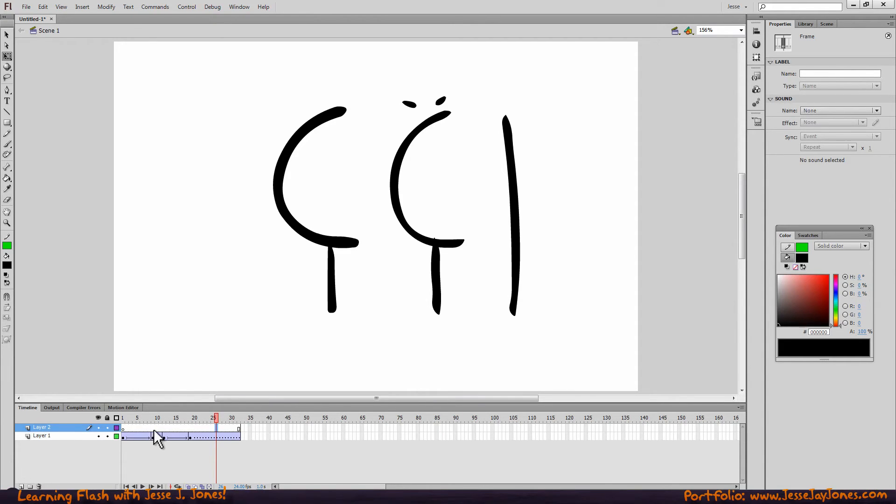
# Step: Attach the imported mp3 sound to frame 1 of Layer 2
pyautogui.click(122, 418)
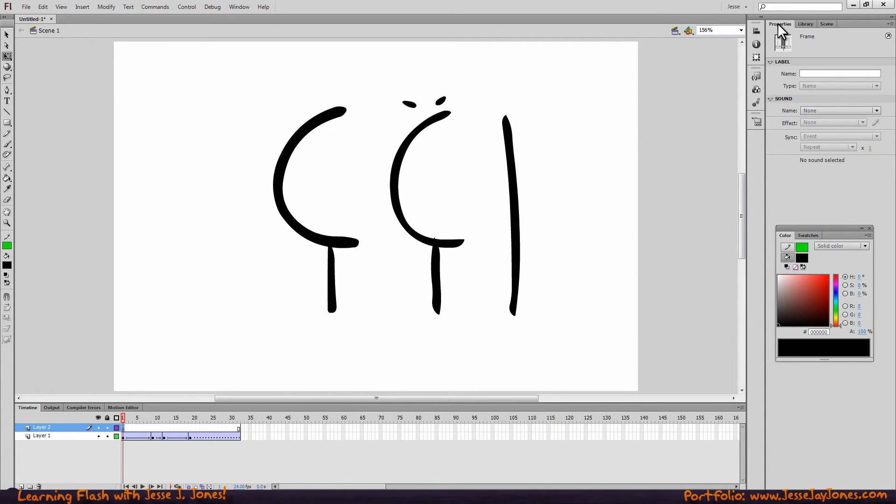
pyautogui.moveTo(832, 102)
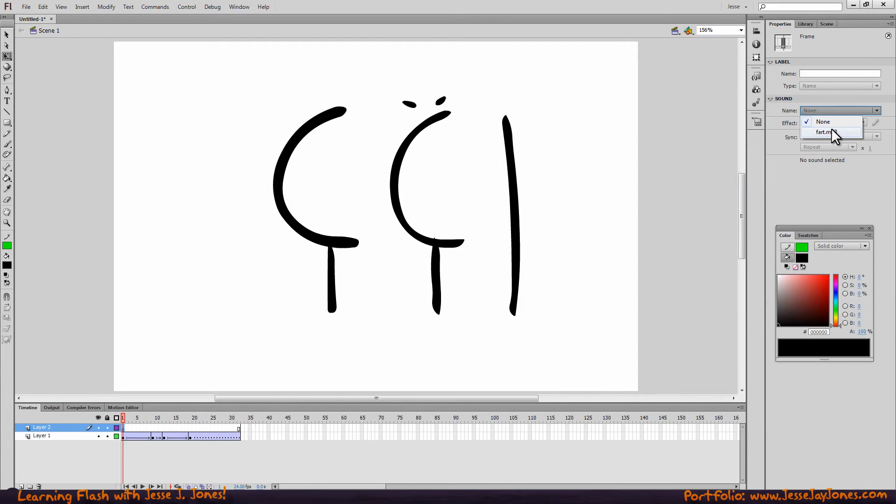
pyautogui.click(825, 132)
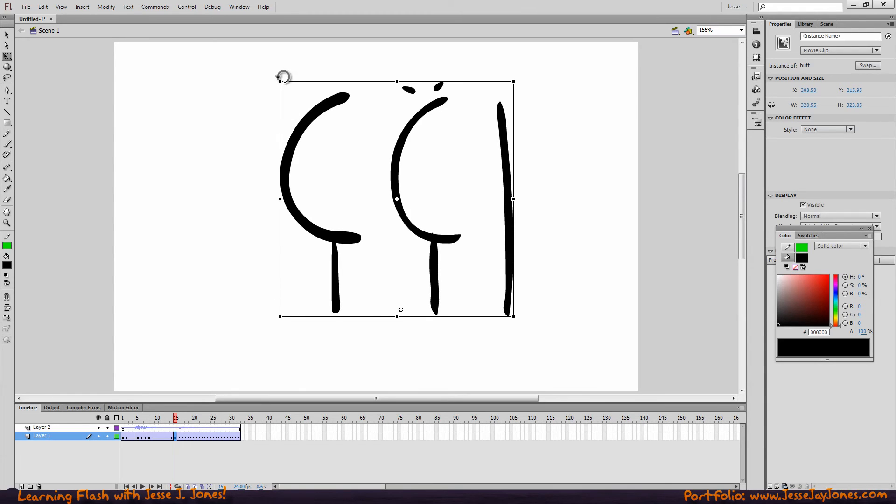
# Step: Scrub the timeline through the squash-and-stretch poses and return to frame 1
pyautogui.click(185, 418)
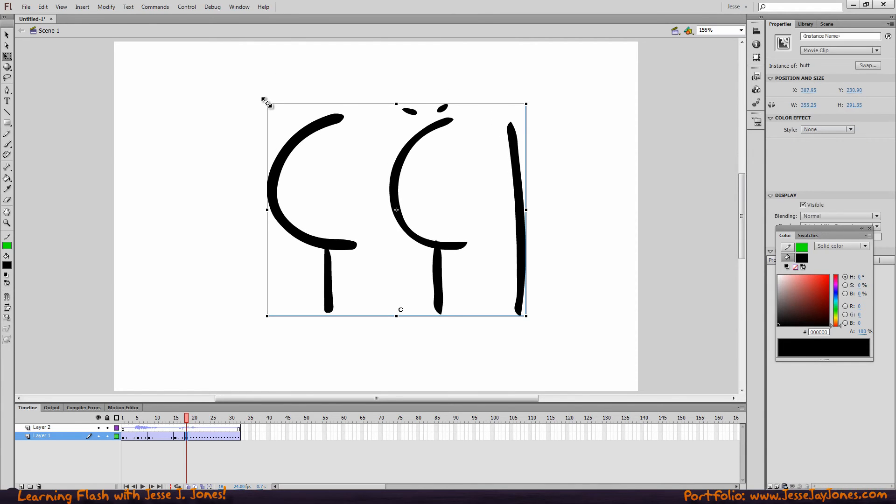
pyautogui.click(123, 418)
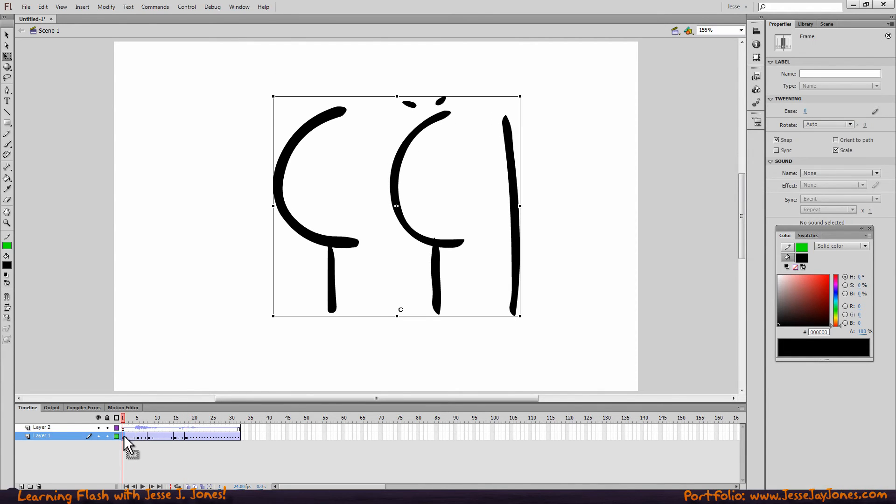